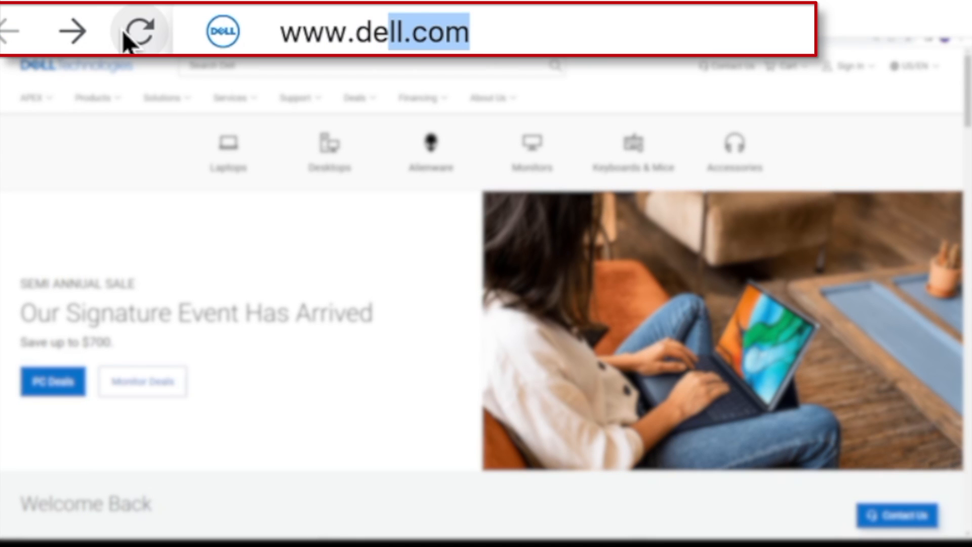
- From Dell Support Home, search 'R730x' and pick PowerEdge R730xd from the suggestions
{"action": "left_click", "coordinate": [141, 31]}
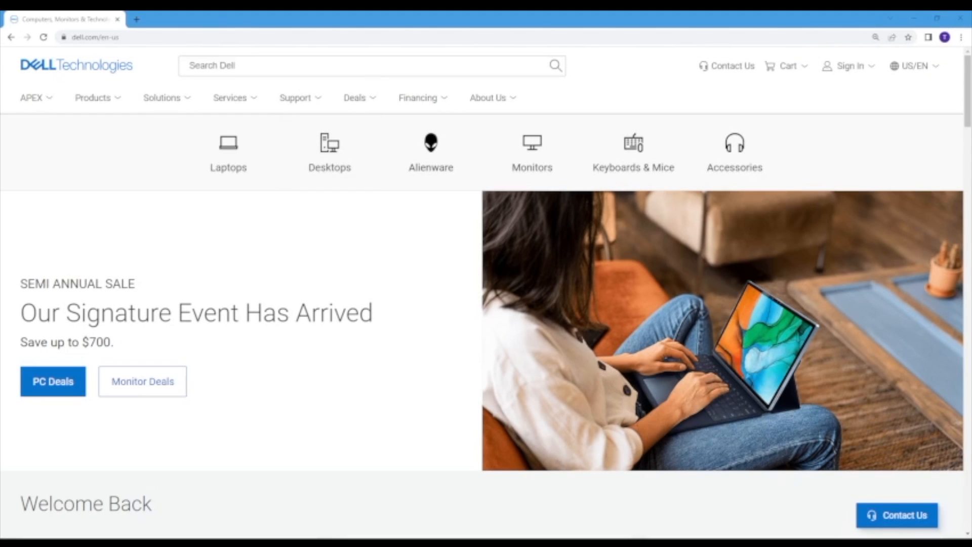
{"action": "left_click", "coordinate": [296, 97]}
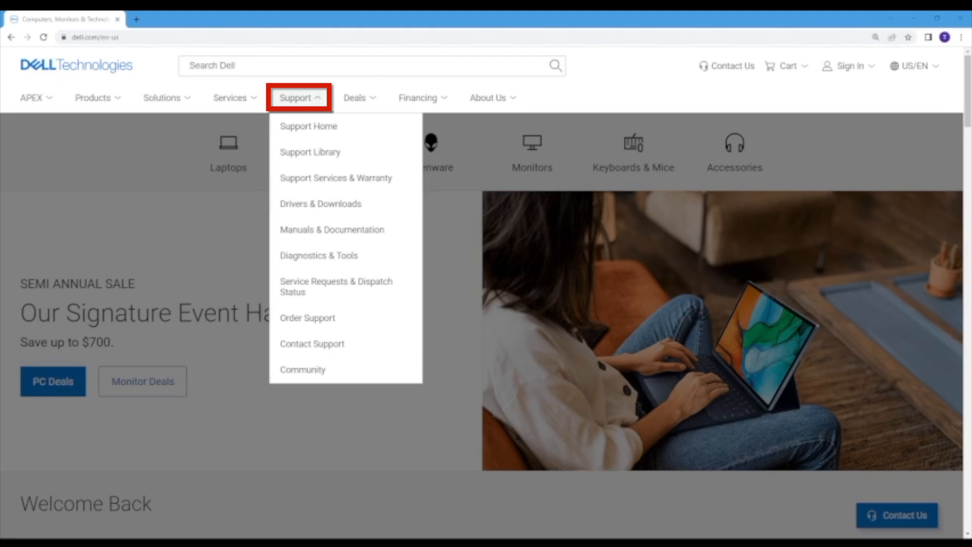
{"action": "left_click", "coordinate": [309, 126]}
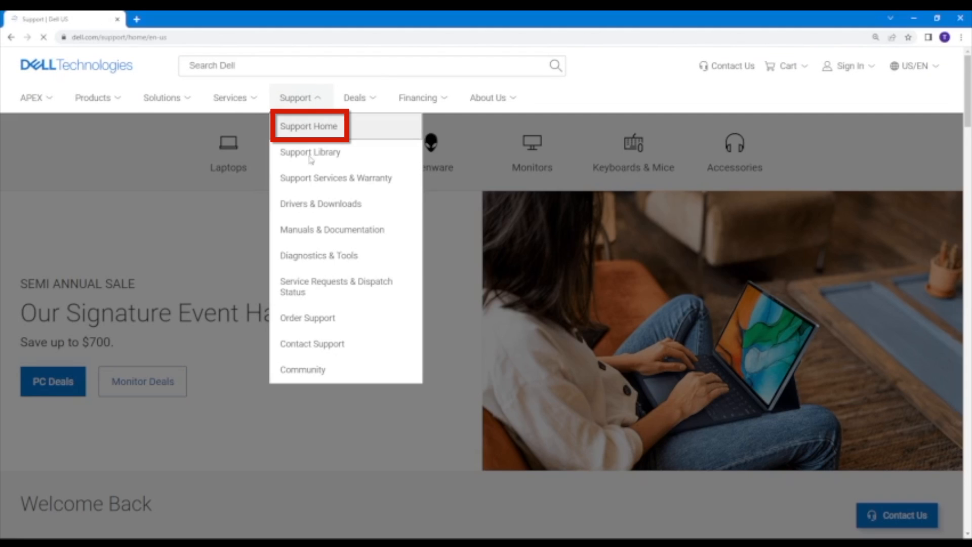
{"action": "left_click", "coordinate": [308, 126]}
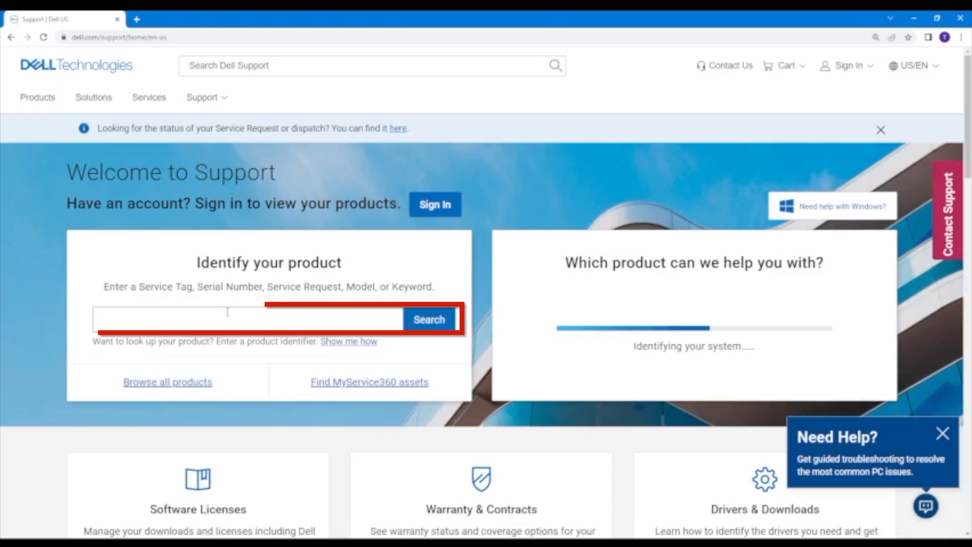
{"action": "left_click", "coordinate": [245, 319]}
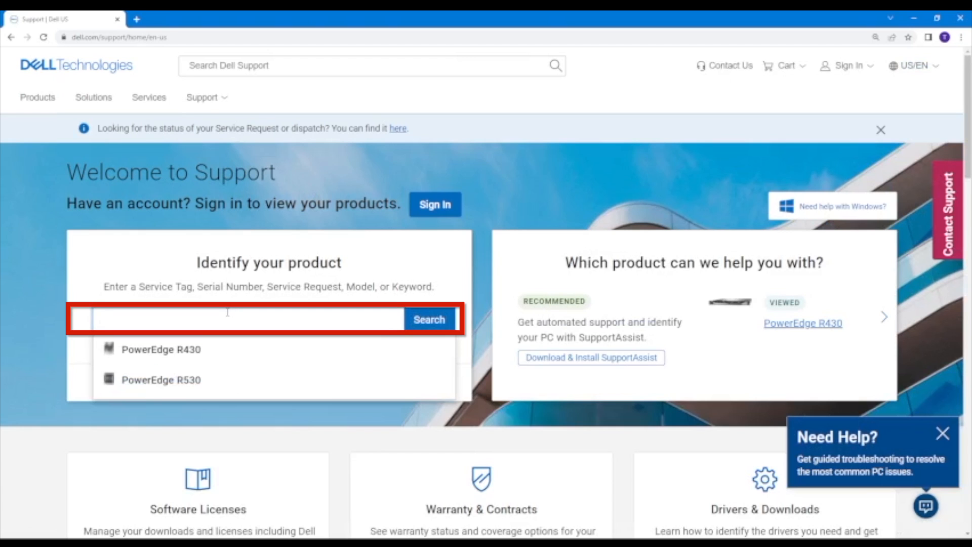
{"action": "type", "text": "R730xd"}
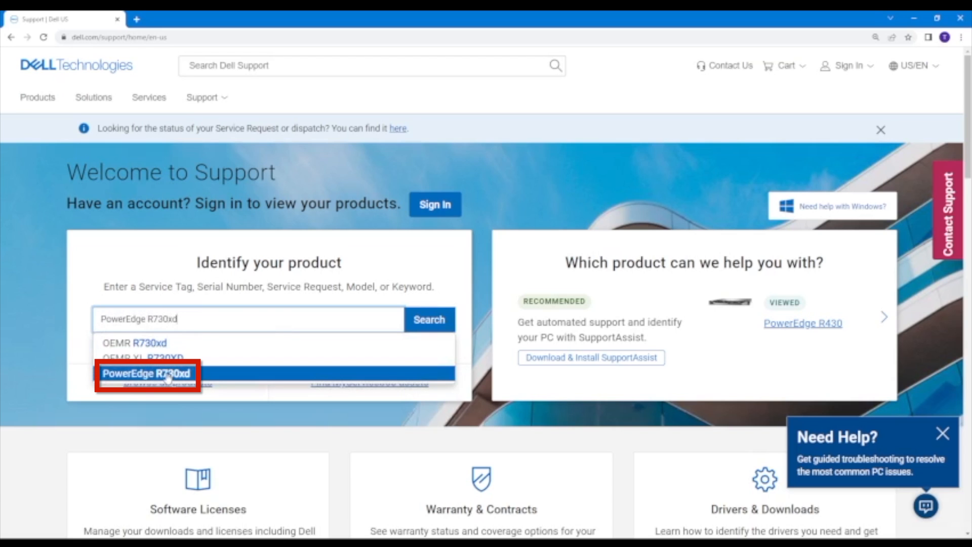
{"action": "left_click", "coordinate": [147, 374]}
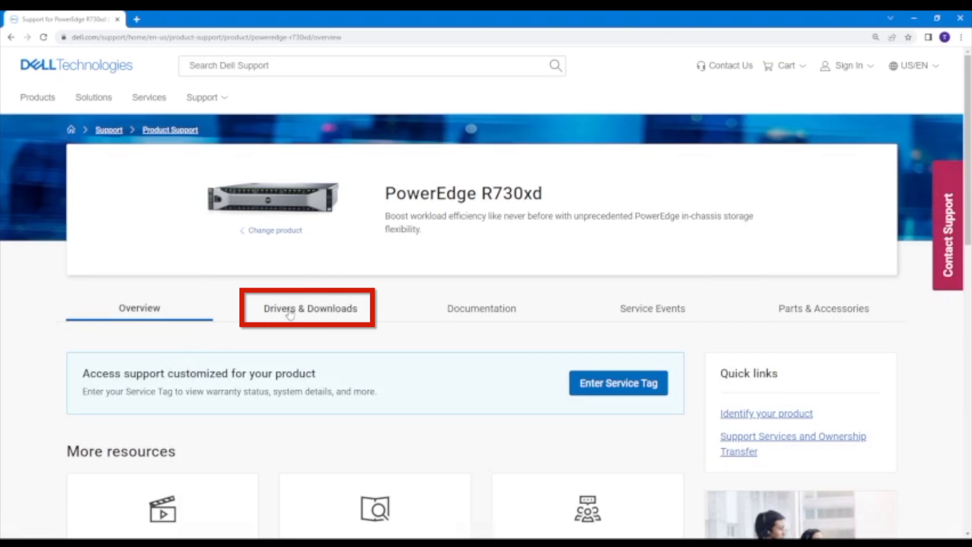
- Filter R730xd Drivers & Downloads to the BIOS category and expand the BIOS 2.15.0 details
{"action": "left_click", "coordinate": [309, 309]}
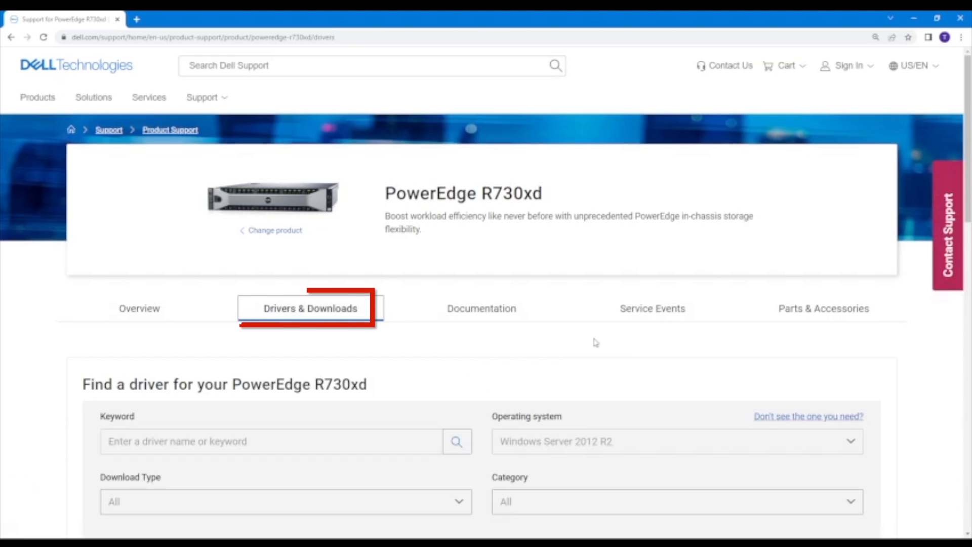
{"action": "scroll", "scroll_direction": "down", "scroll_amount": 3}
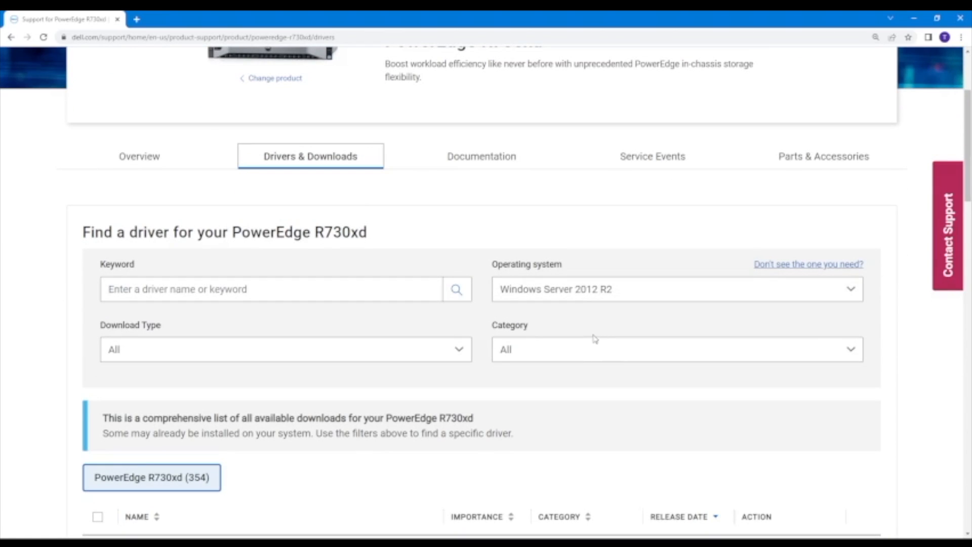
{"action": "scroll", "scroll_direction": "down", "scroll_amount": 3}
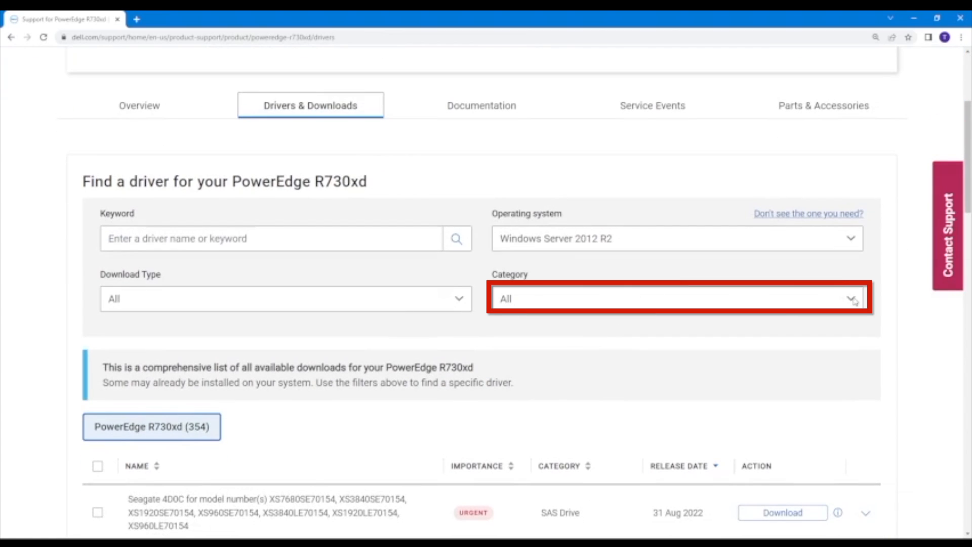
{"action": "left_click", "coordinate": [676, 299]}
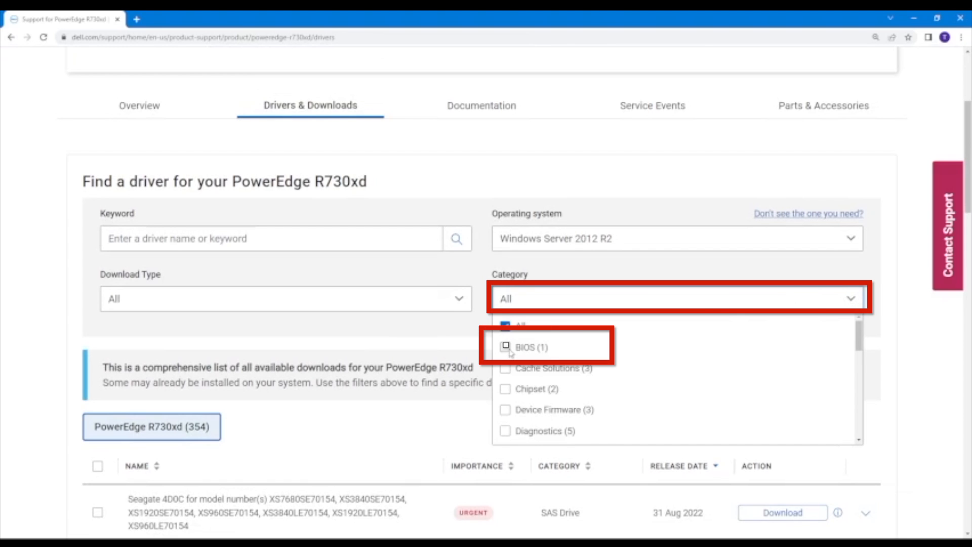
{"action": "left_click", "coordinate": [505, 346]}
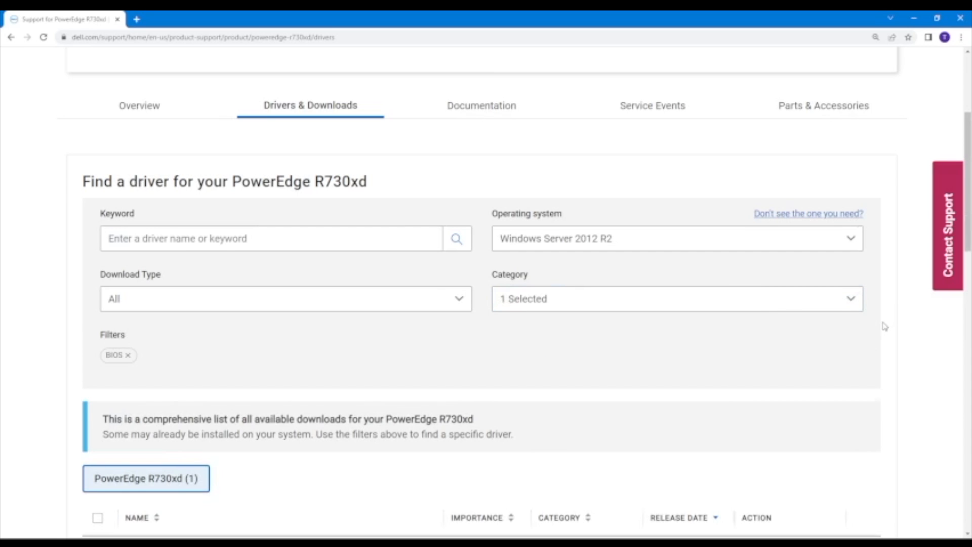
{"action": "scroll", "scroll_direction": "down", "scroll_amount": 3}
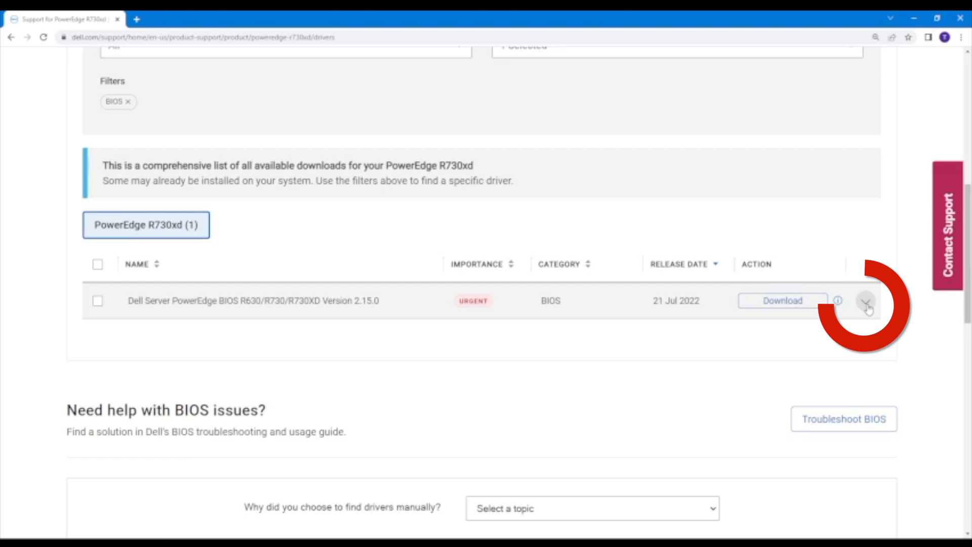
{"action": "left_click", "coordinate": [865, 301]}
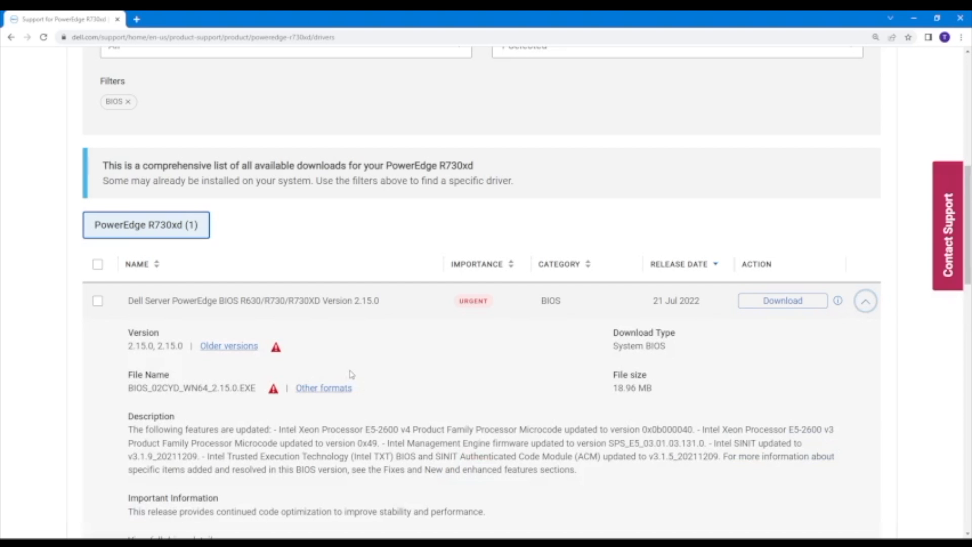
{"action": "scroll", "scroll_direction": "down", "scroll_amount": 3}
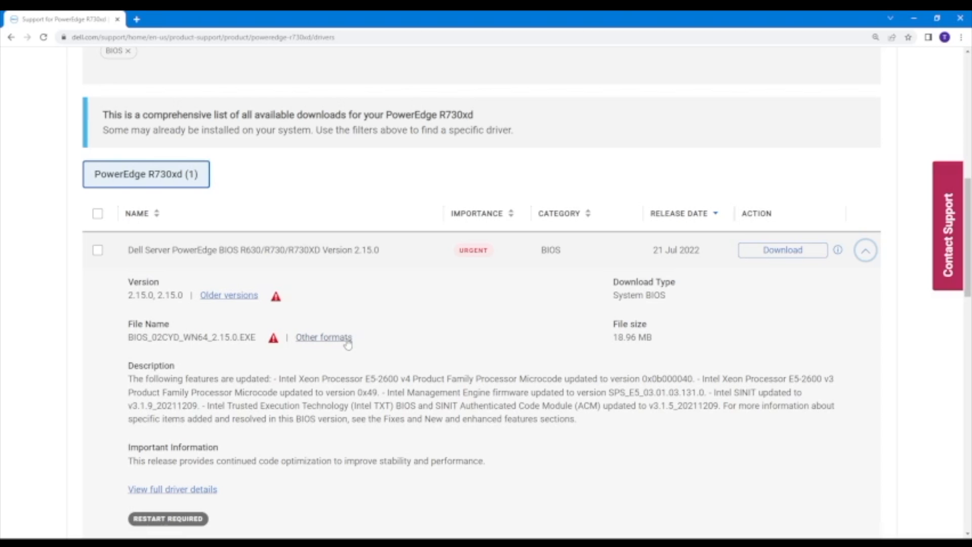
- Download the BIOS release in .efi format from the Other formats dialog
{"action": "left_click", "coordinate": [323, 337]}
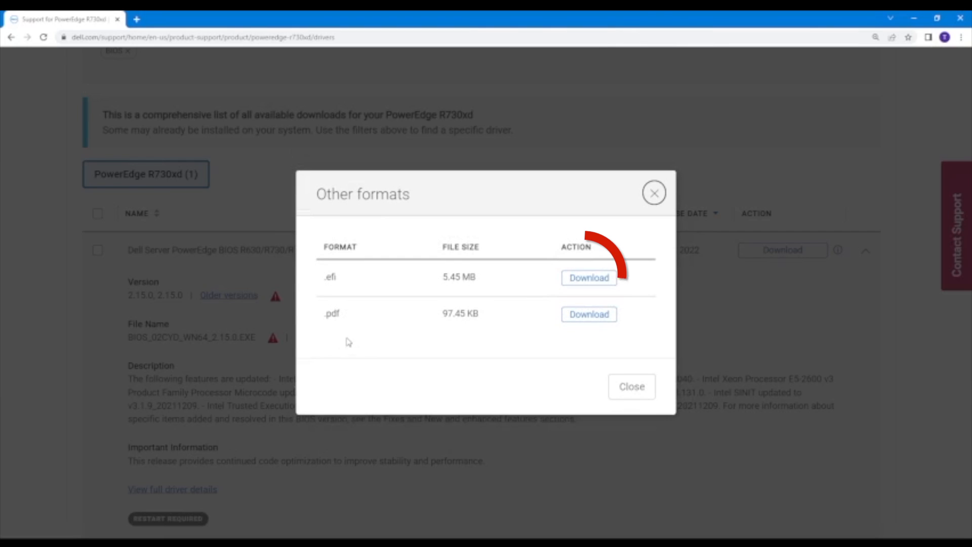
{"action": "left_click", "coordinate": [588, 277]}
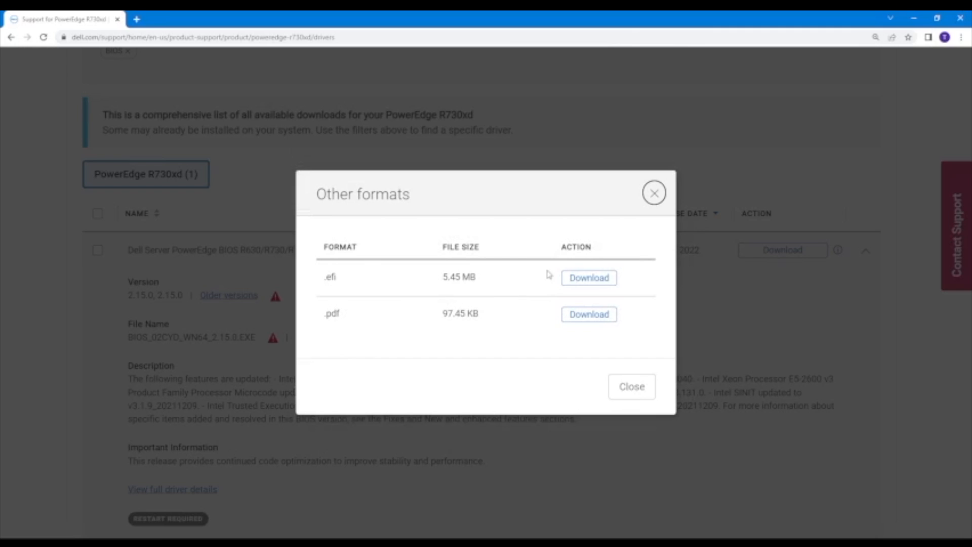
{"action": "mouse_move", "coordinate": [554, 275]}
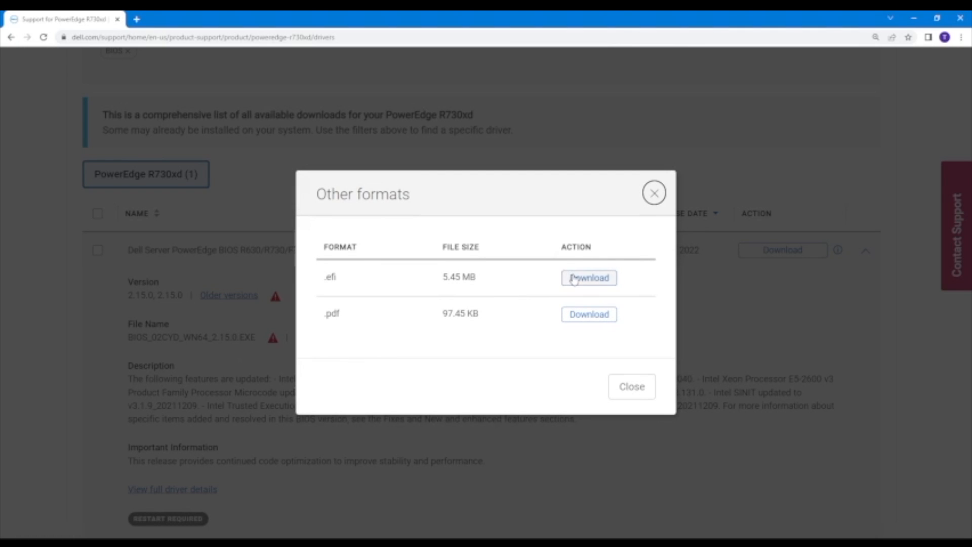
{"action": "left_click", "coordinate": [588, 277]}
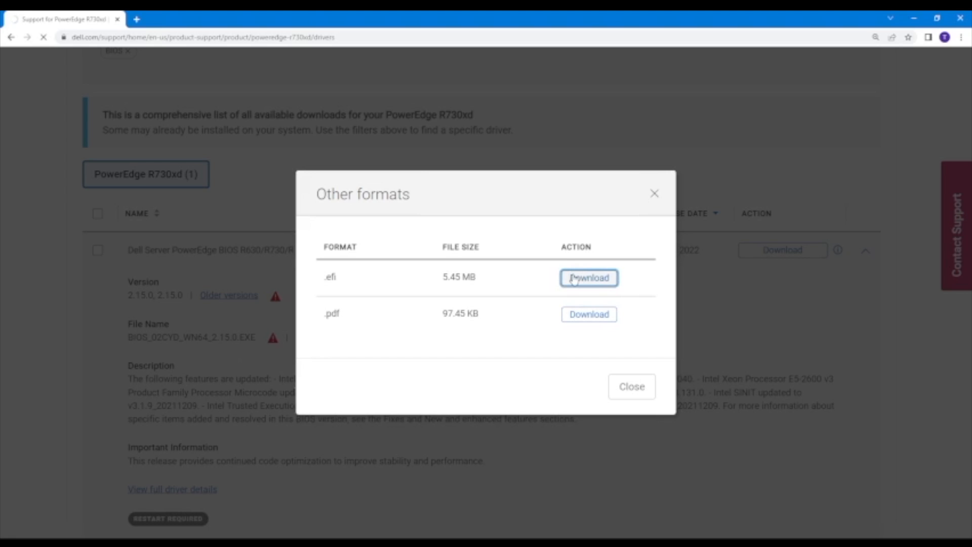
{"action": "left_click", "coordinate": [587, 277]}
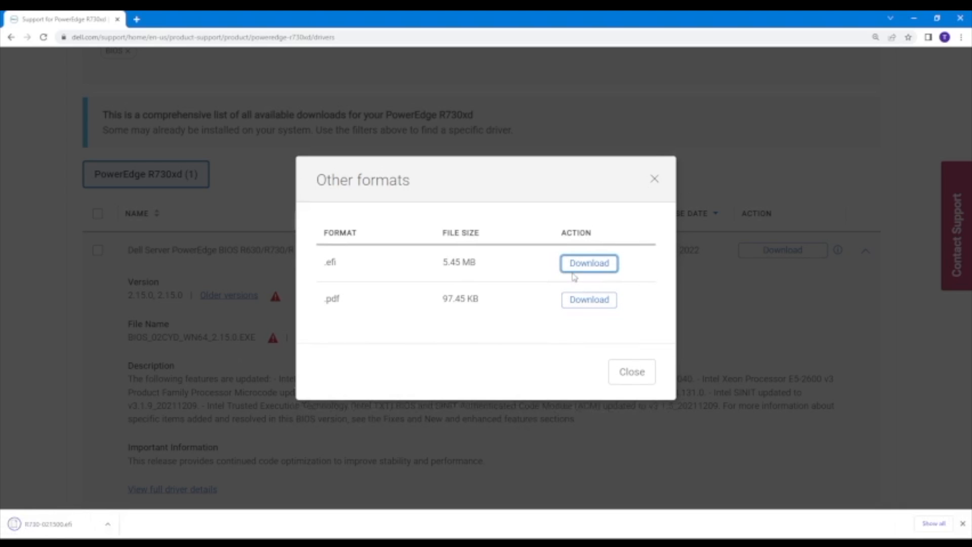
{"action": "left_click", "coordinate": [588, 263]}
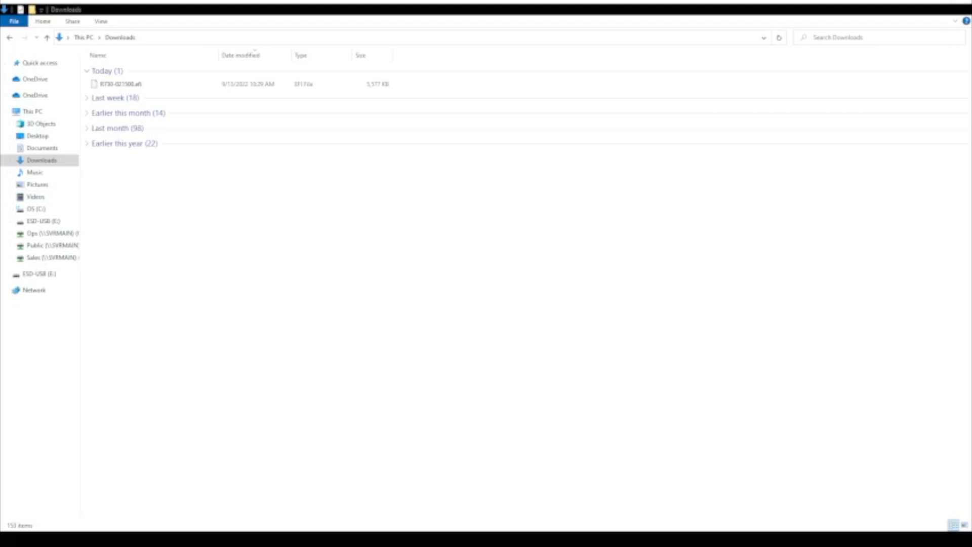
- Open File Explorer to locate the downloaded .efi BIOS file
{"action": "left_click", "coordinate": [121, 84]}
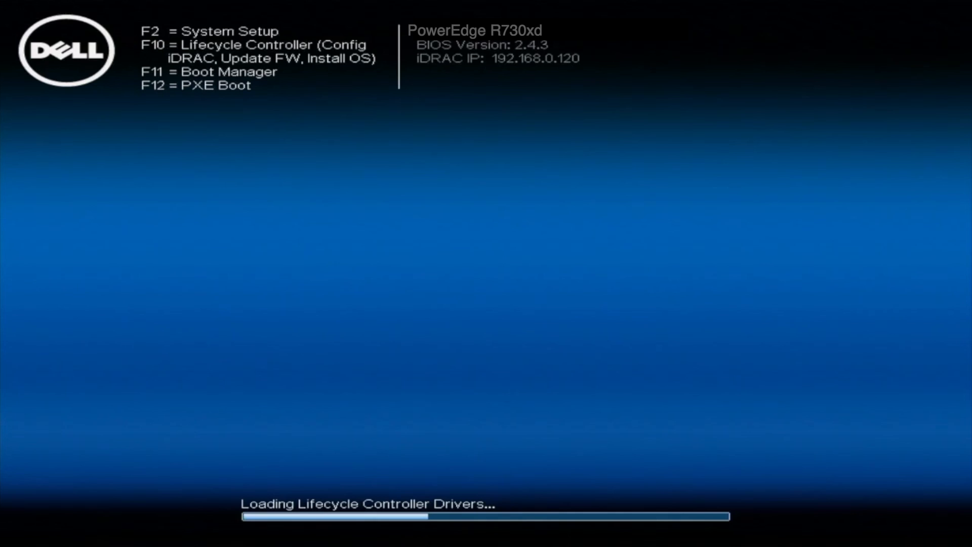
- Enter Boot Manager with F11 and open System Utilities' BIOS Update File Explorer to find R730-021300.efi
{"action": "key", "text": "F11"}
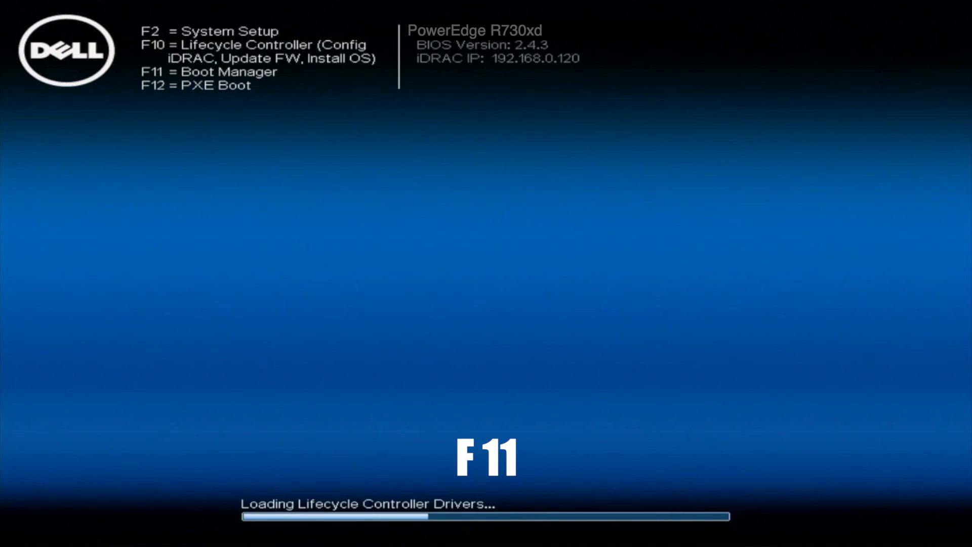
{"action": "key", "text": "F11"}
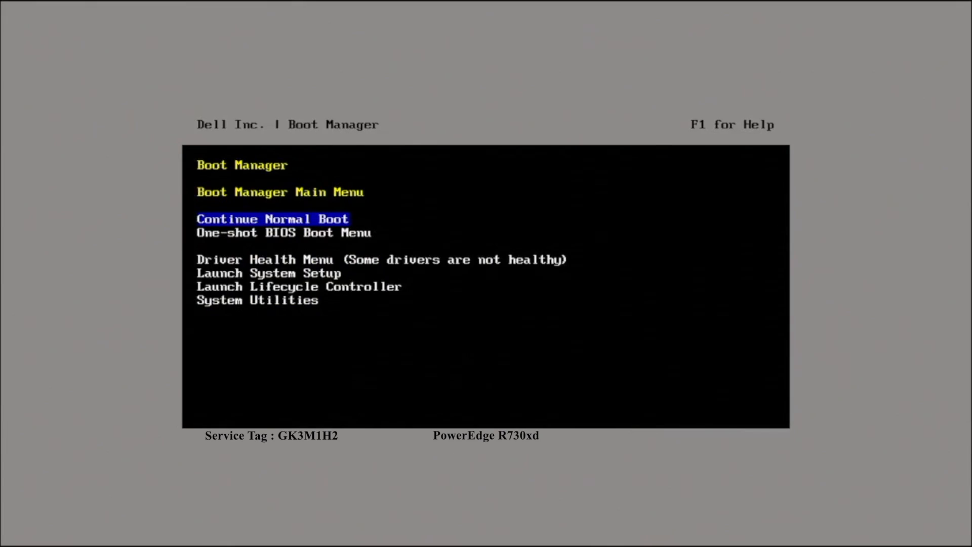
{"action": "key", "text": "Down"}
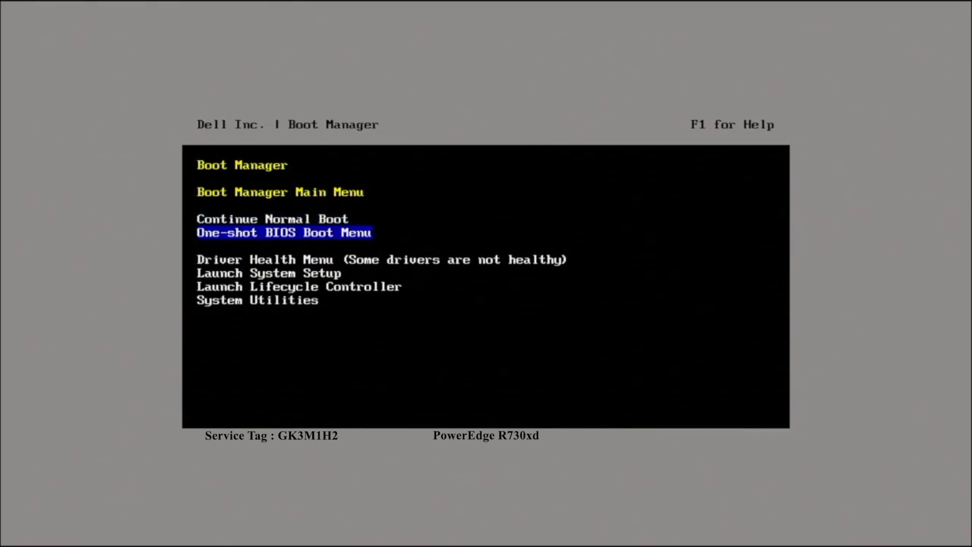
{"action": "key", "text": "Down"}
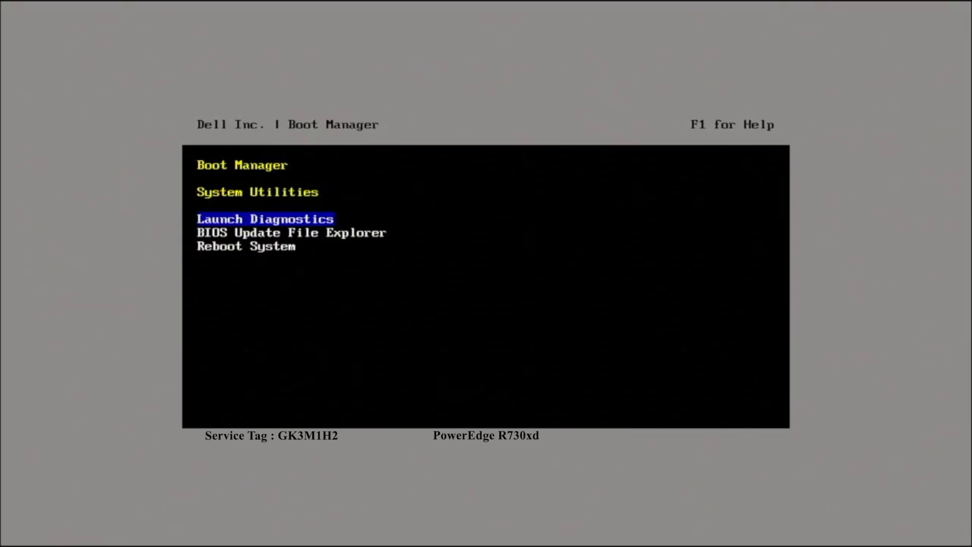
{"action": "key", "text": "Down"}
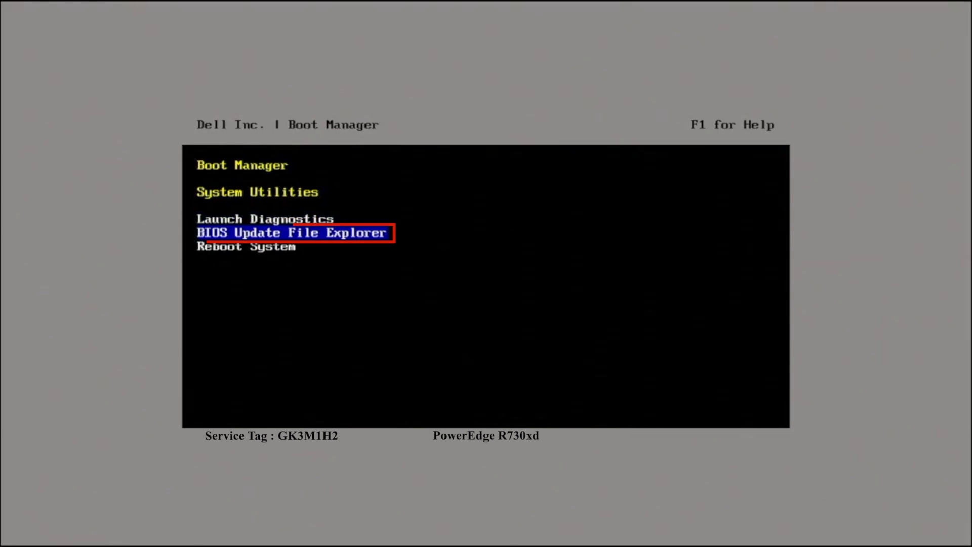
{"action": "left_click", "coordinate": [293, 232]}
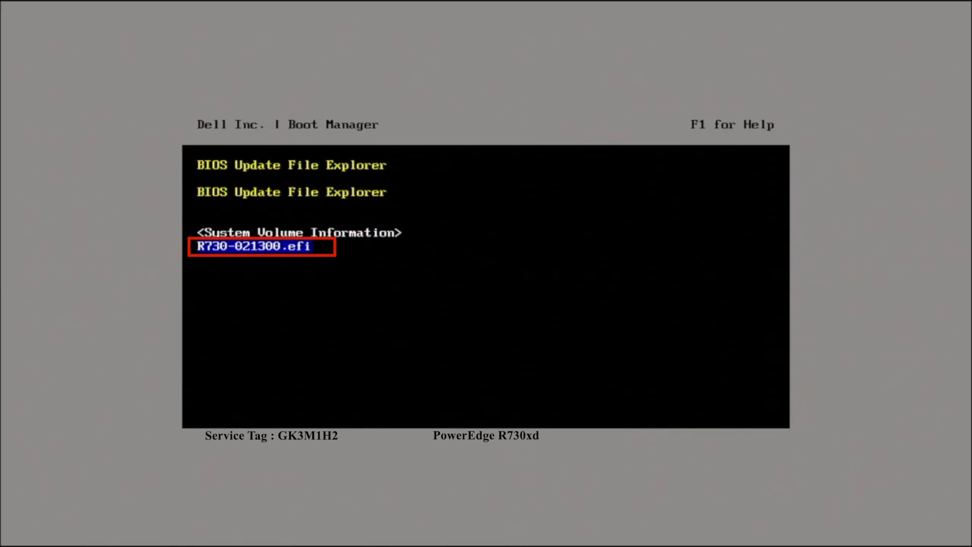
- Load R730-021300.efi, continue the update to BIOS 2.13.0, and reboot at the success prompt
{"action": "key", "text": "enter"}
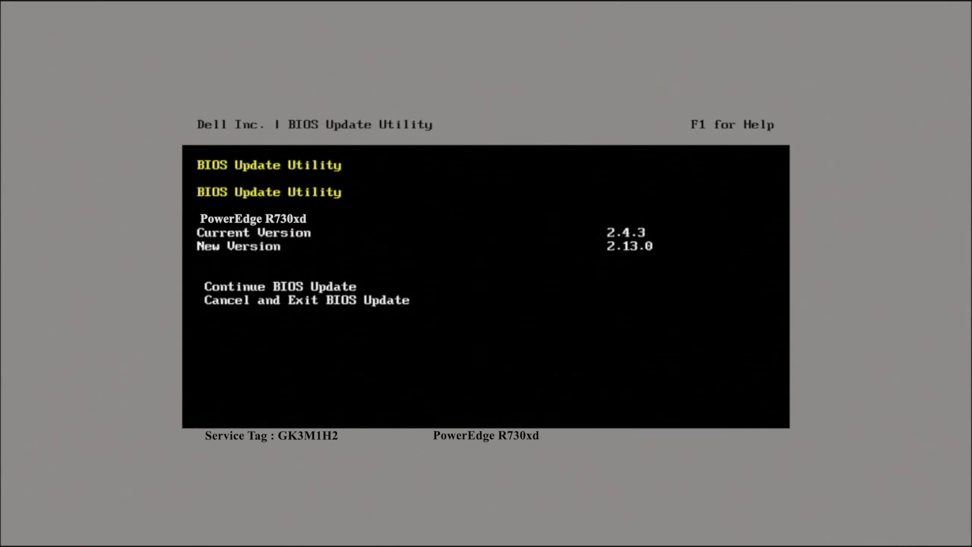
{"action": "left_click", "coordinate": [279, 285]}
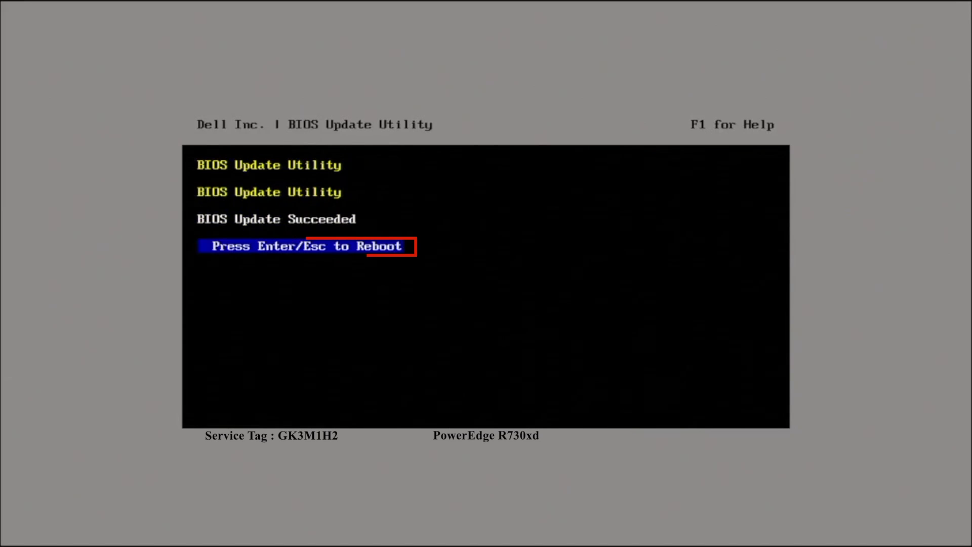
{"action": "key", "text": "enter"}
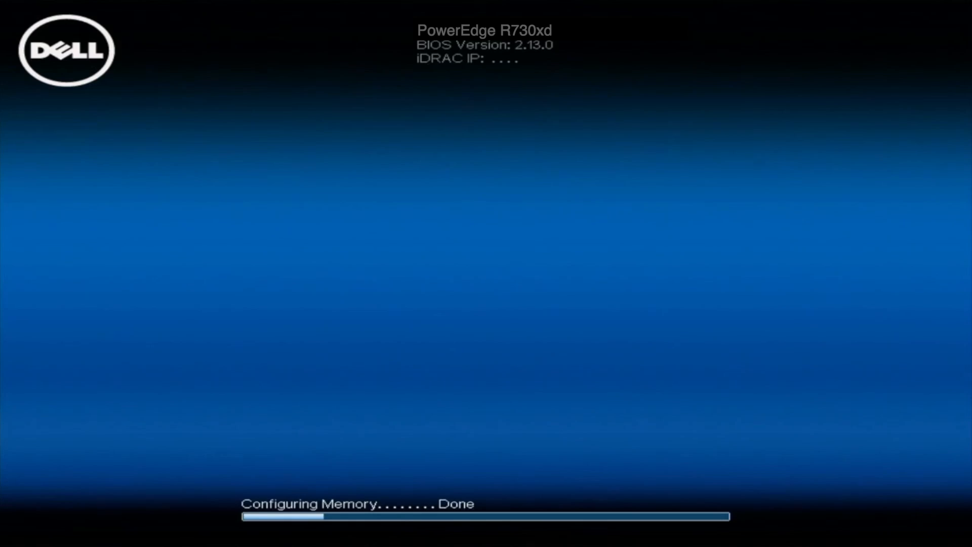